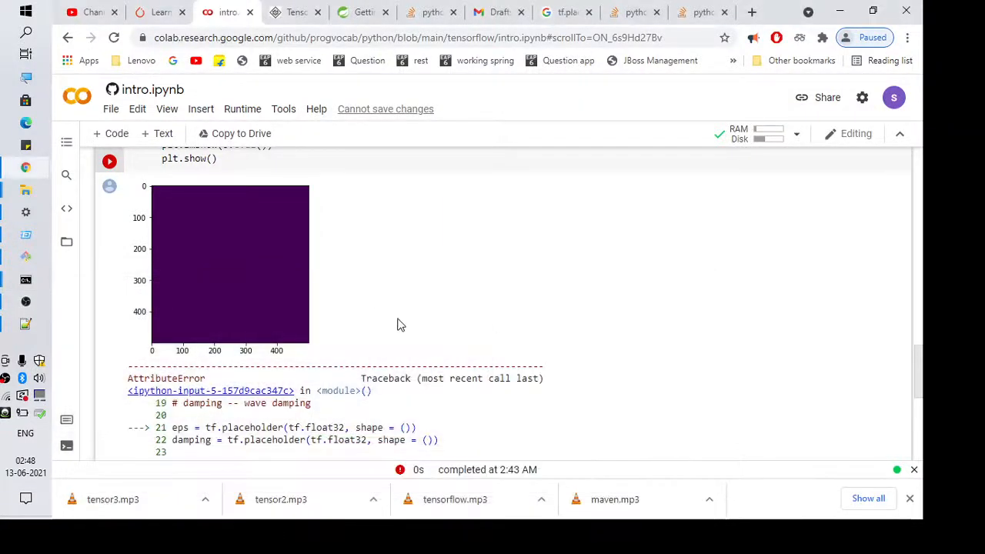
Insert 'compat.v1.' after 'tf.' so the placeholder calls become tf.compat.v1.placeholder.
scroll(down, 3)
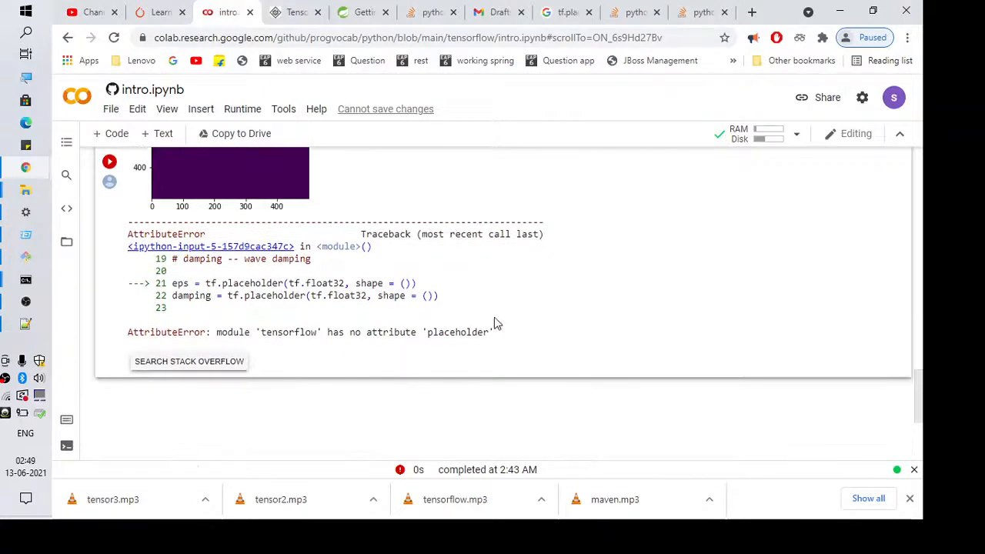
mouse_move(223, 336)
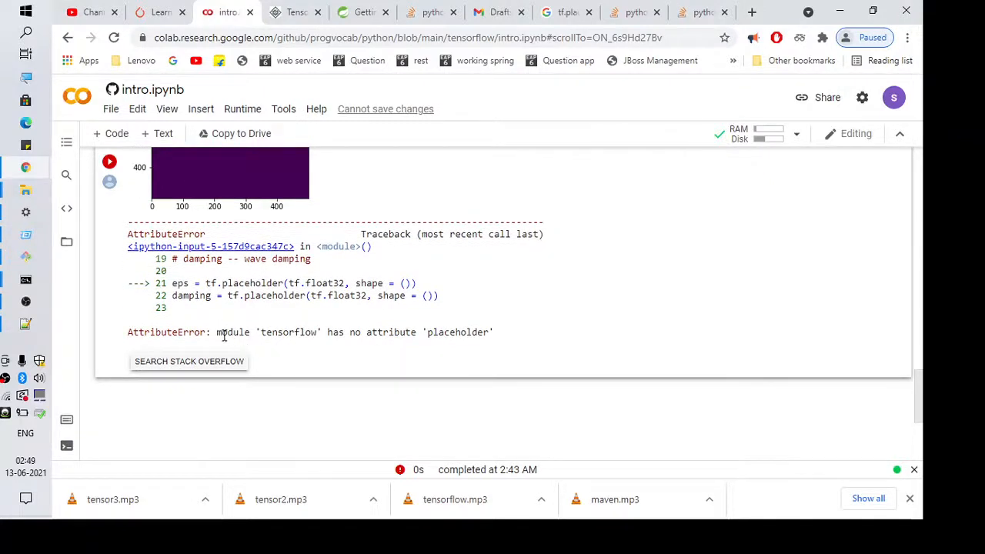
double_click(163, 332)
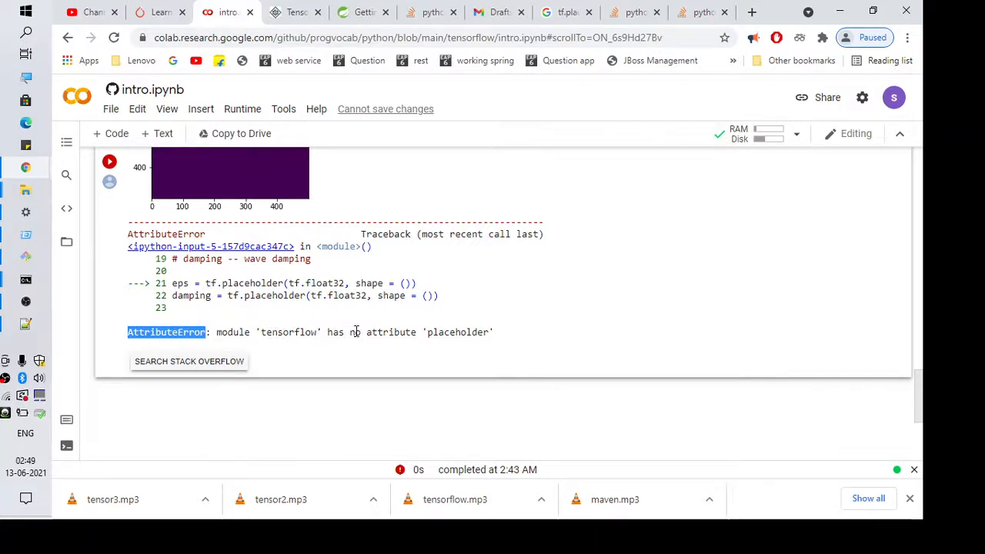
mouse_move(501, 348)
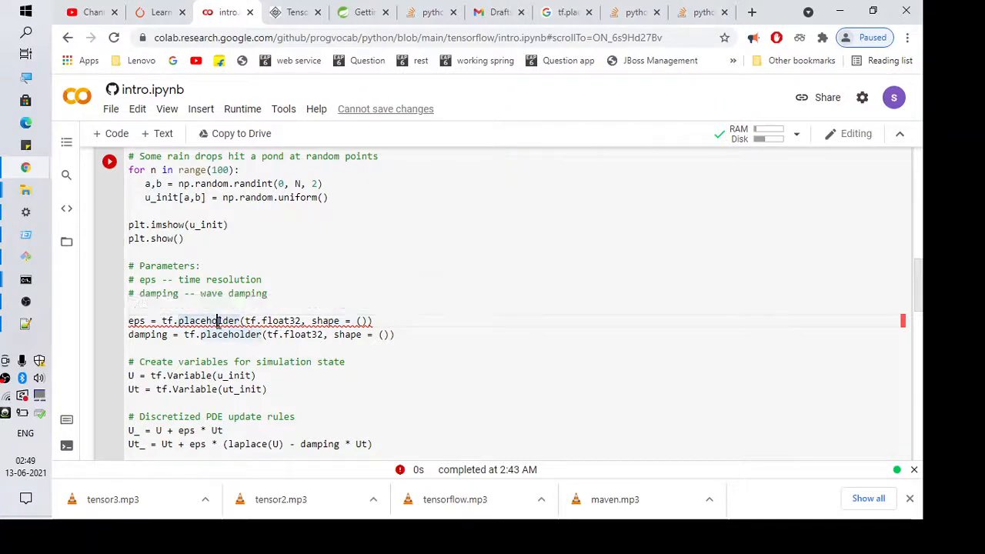
double_click(208, 322)
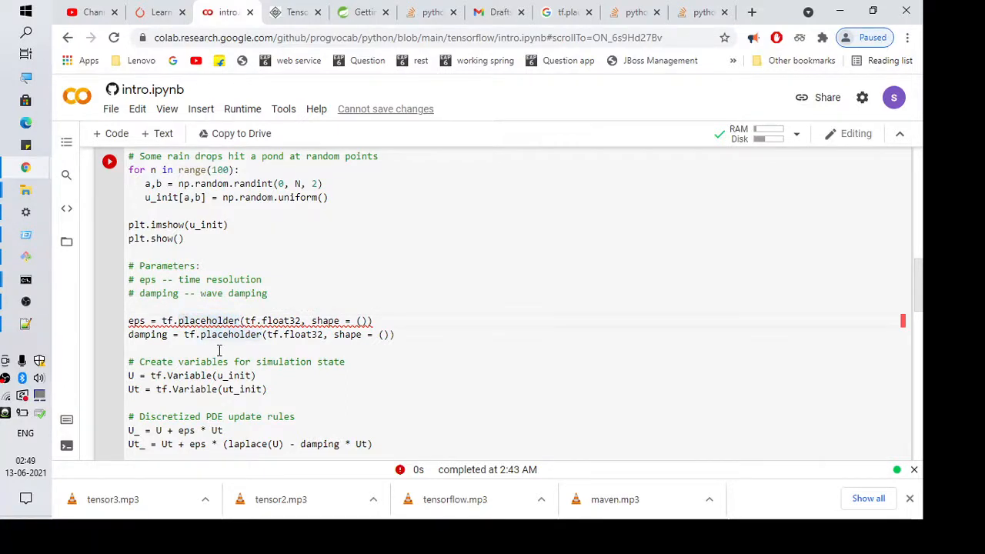
click(177, 322)
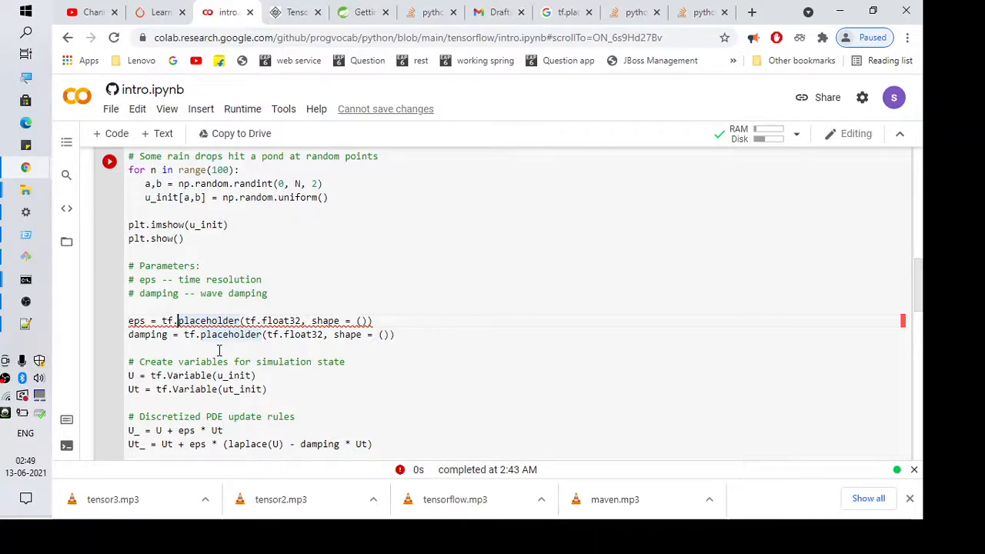
text(com)
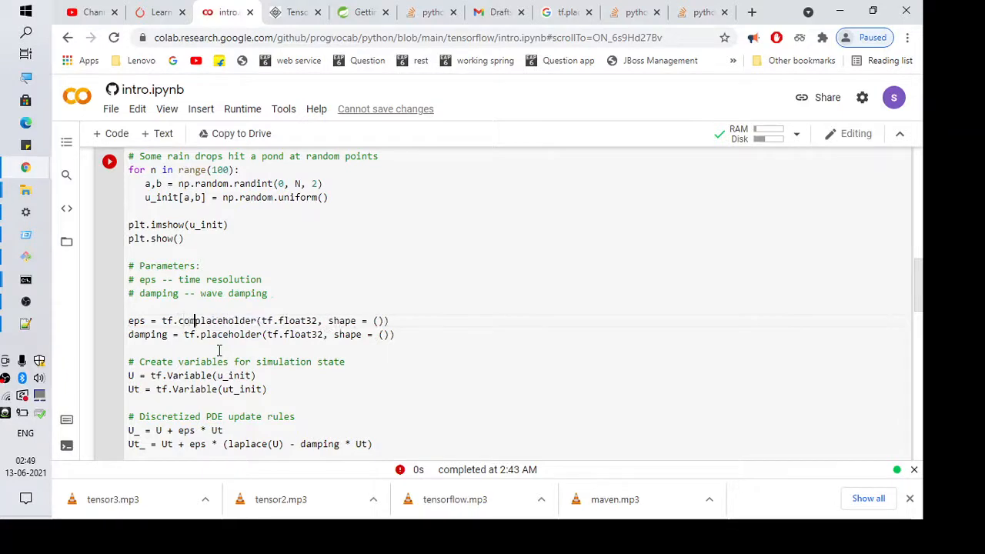
text(compat.v1.)
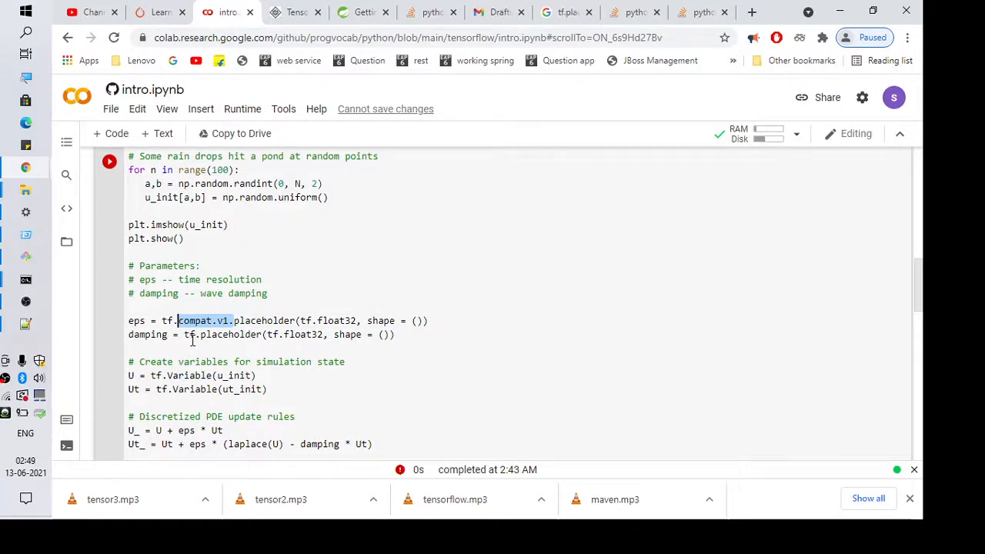
text(compat.v1.)
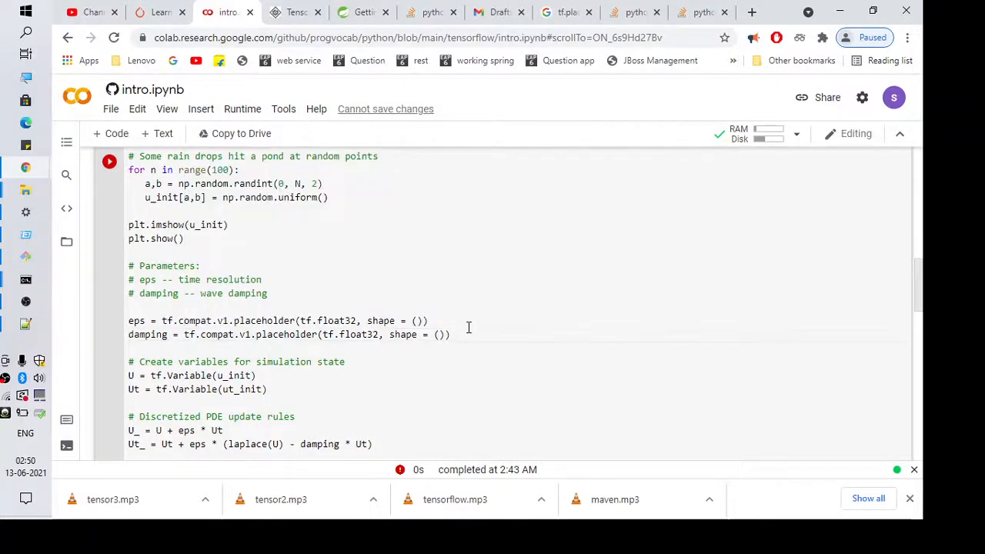
Rerun the edited simulation cell from its Run button.
scroll(down, 3)
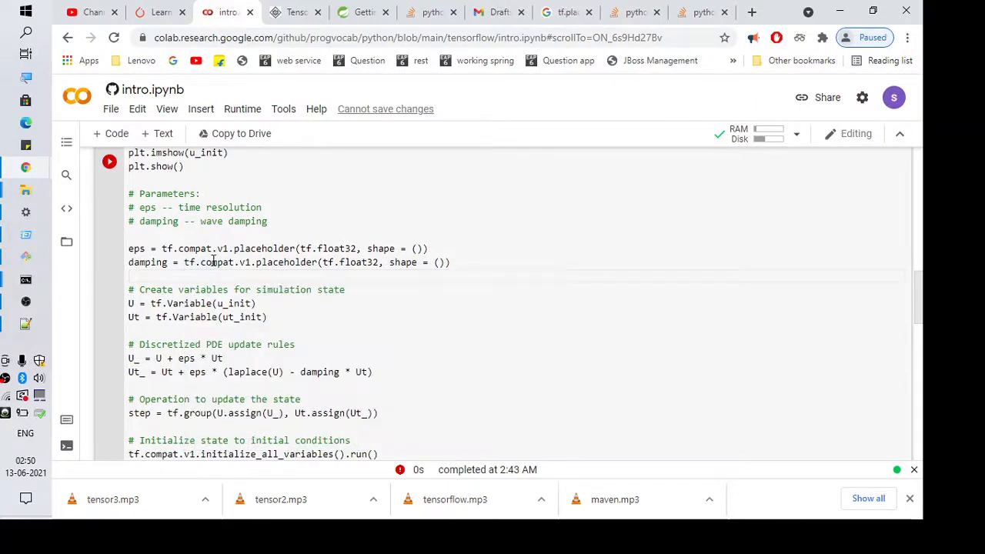
scroll(down, 3)
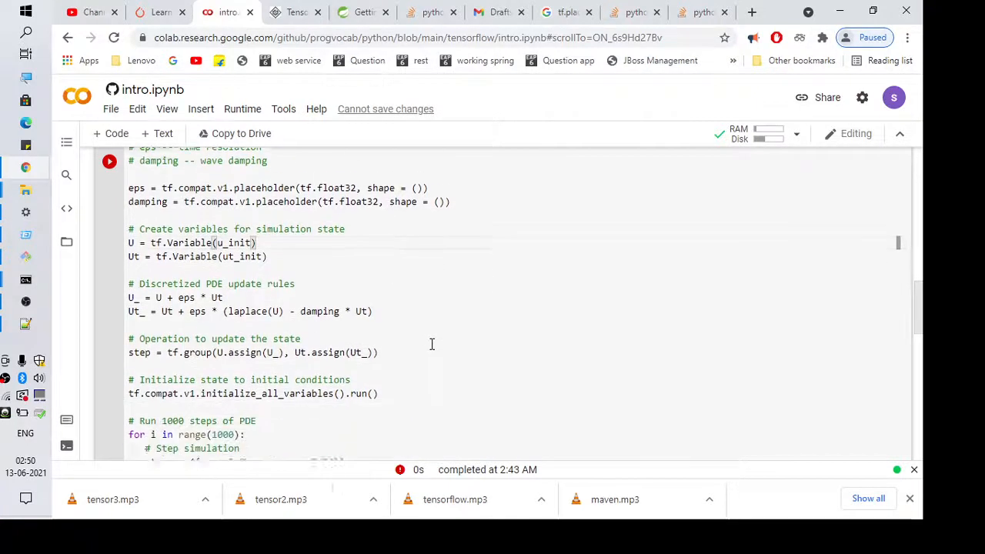
click(110, 161)
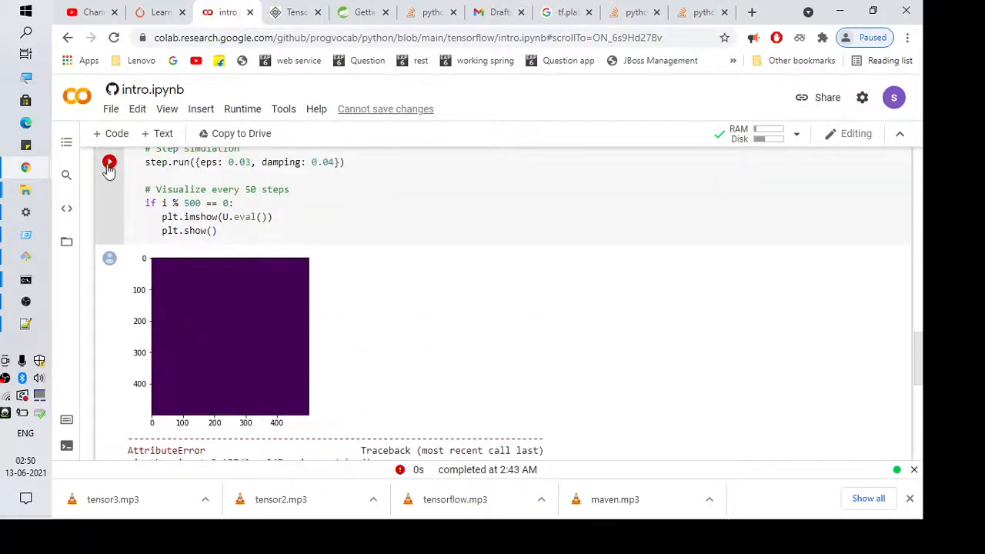
click(109, 162)
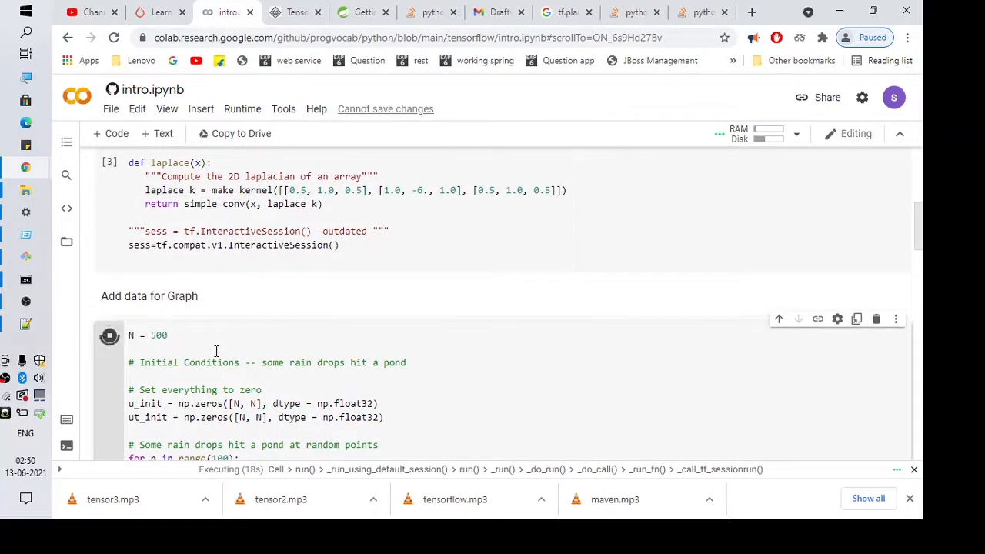
Scroll through the finished output to view both plots, then return to the code.
scroll(down, 3)
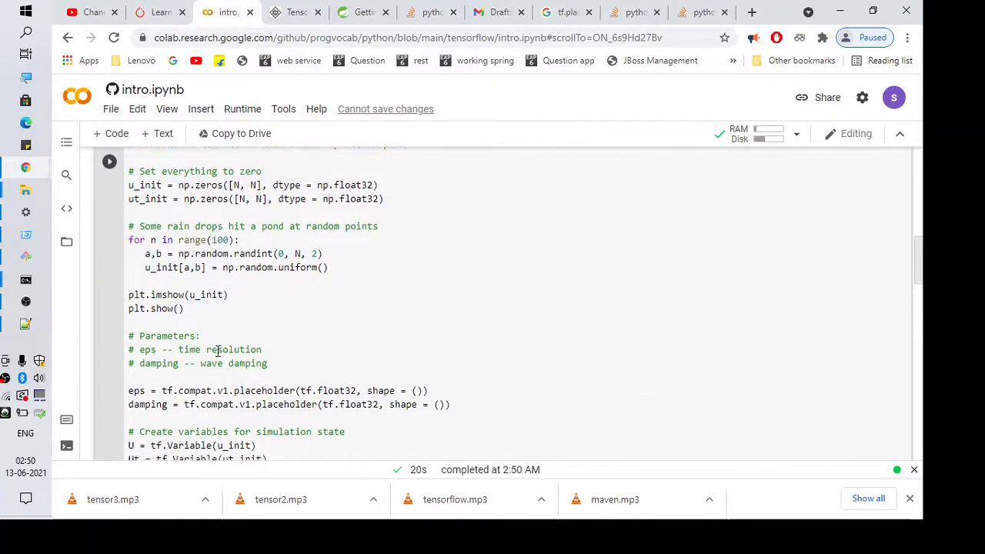
scroll(down, 3)
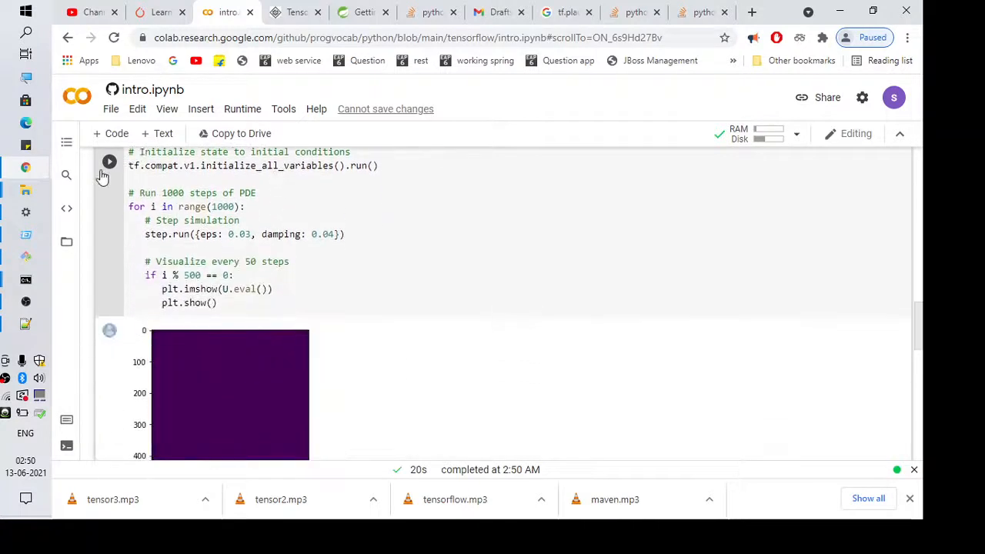
scroll(down, 3)
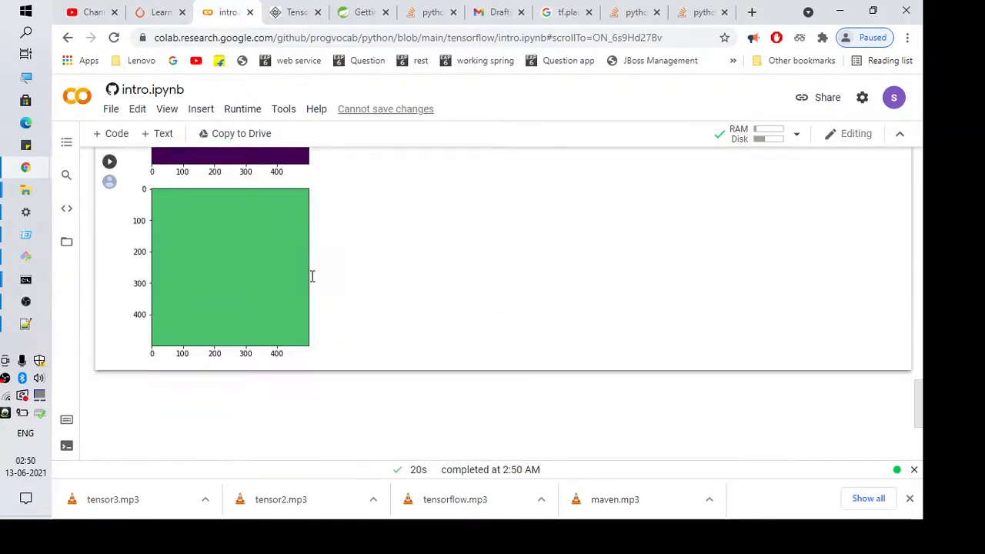
scroll(down, 3)
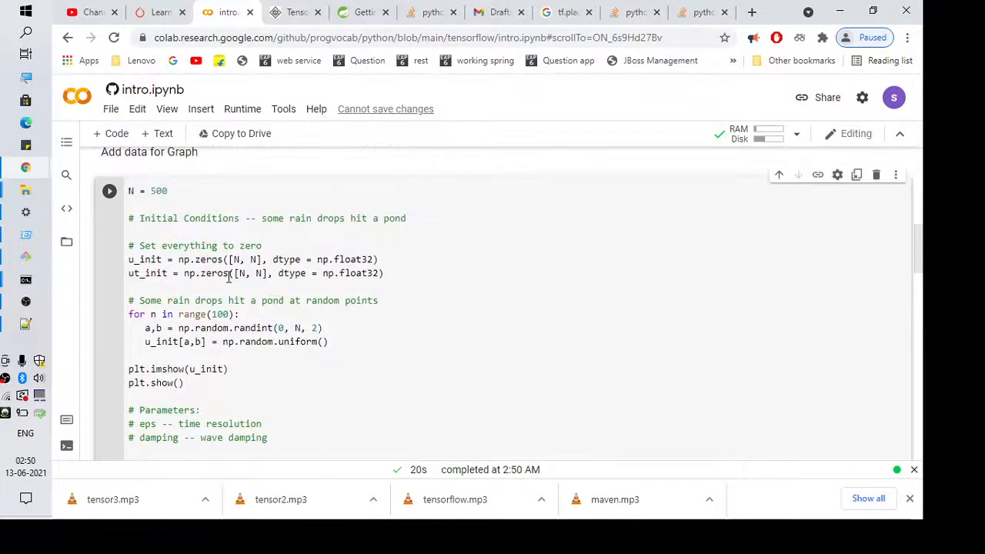
scroll(down, 3)
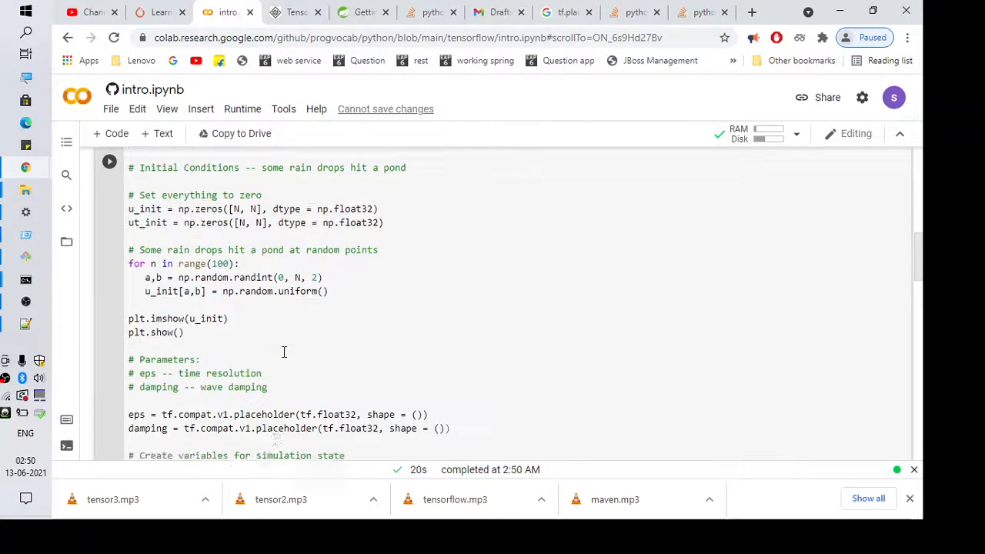
scroll(down, 3)
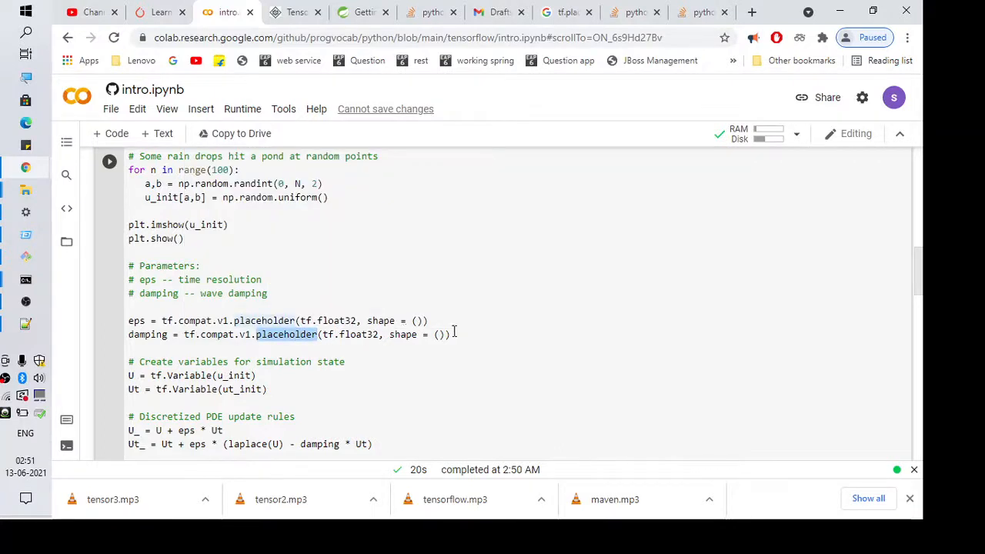
mouse_move(287, 334)
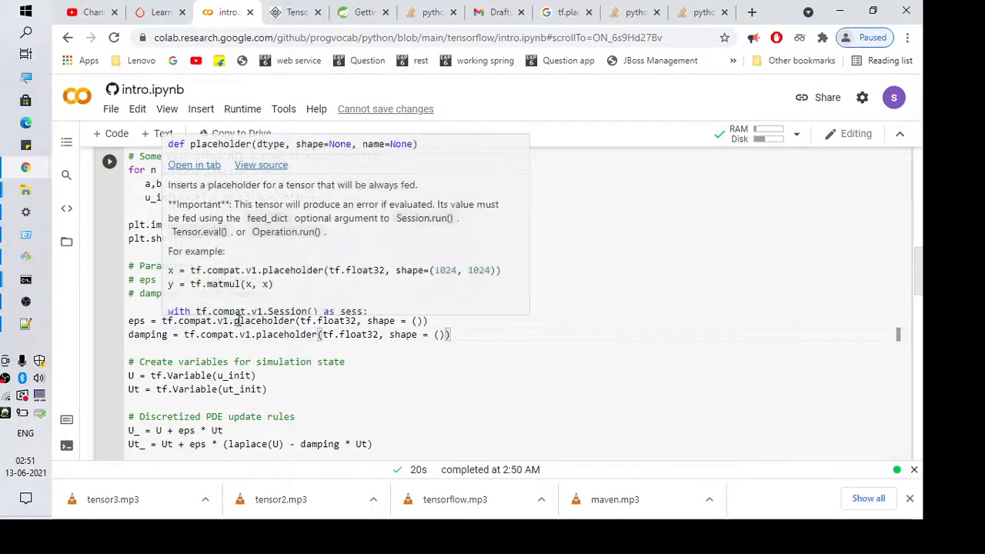